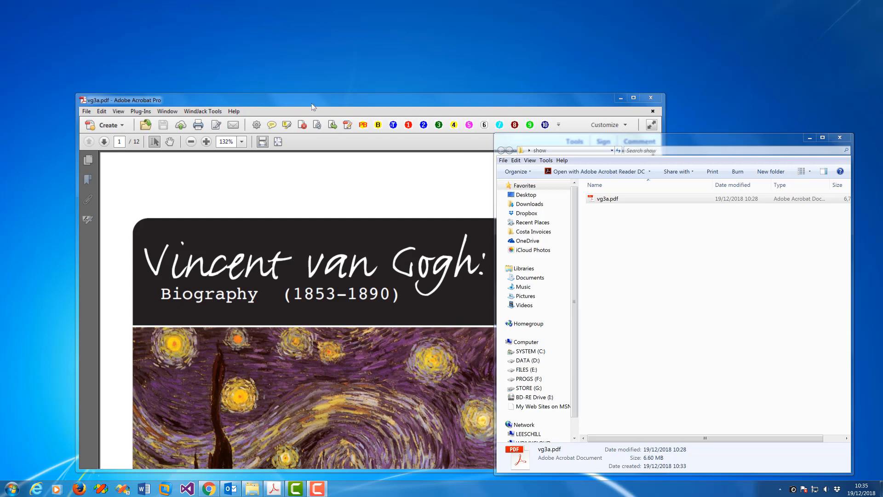
Activate the vg3a.pdf window in Acrobat Pro and show the Plug-Ins list.
{"action": "left_click", "coordinate": [140, 110]}
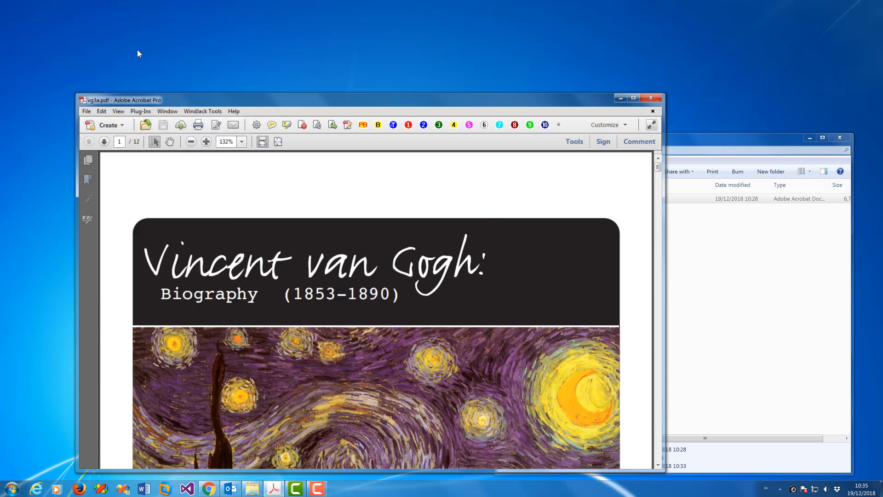
{"action": "left_click", "coordinate": [140, 112]}
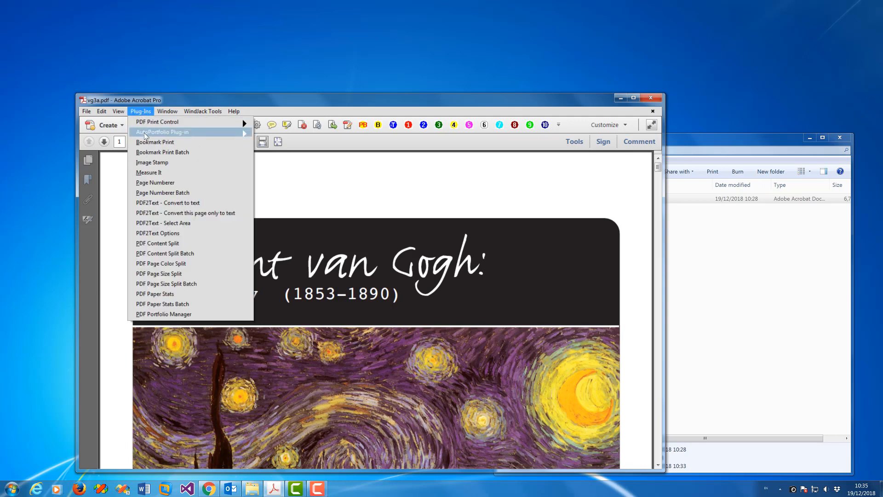
{"action": "mouse_move", "coordinate": [183, 267]}
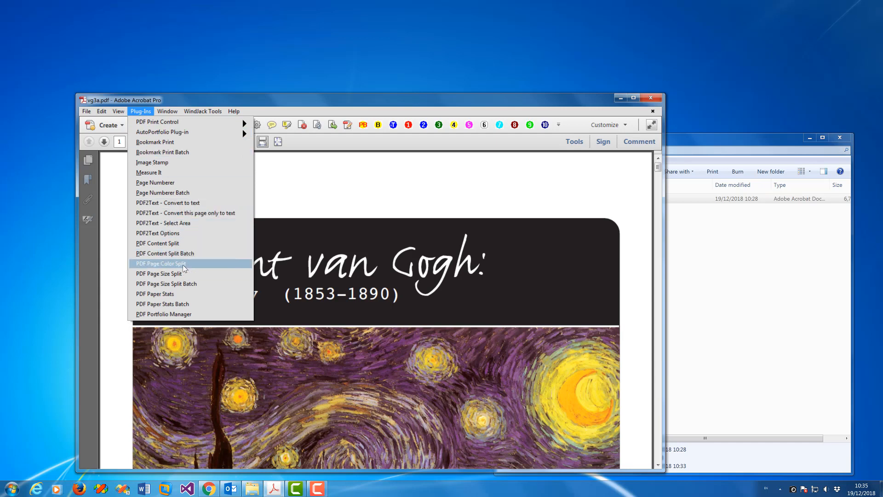
Run PDF Page Color Split on vg3a.pdf to produce color and gray files.
{"action": "left_click", "coordinate": [160, 263]}
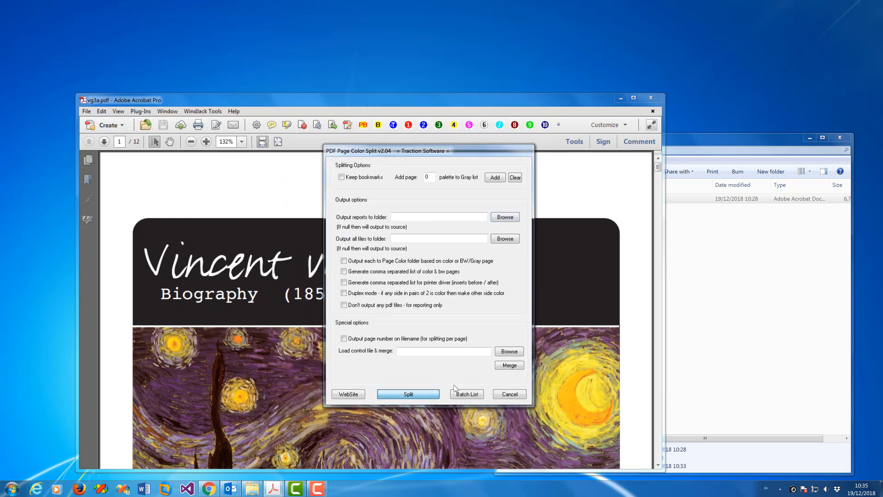
{"action": "left_click", "coordinate": [409, 393]}
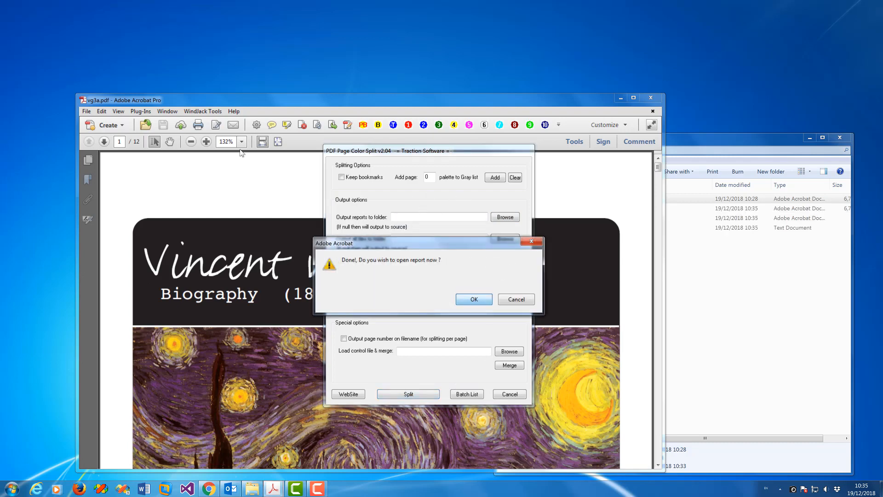
View the report (vg3a_COLOR.pdf 7 pages, vg3a_GRAY.pdf 5), close it, and select vg3a_COLOR.pdf in Explorer.
{"action": "left_click", "coordinate": [473, 299]}
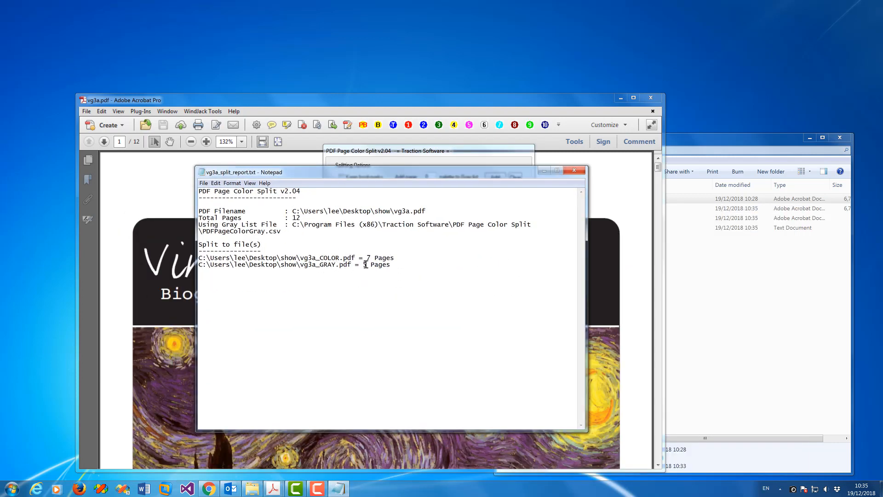
{"action": "mouse_move", "coordinate": [377, 270]}
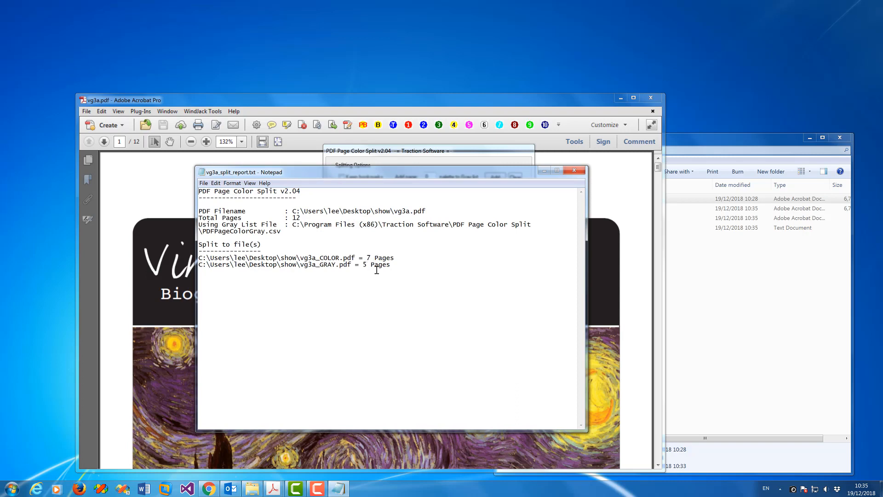
{"action": "mouse_move", "coordinate": [795, 291]}
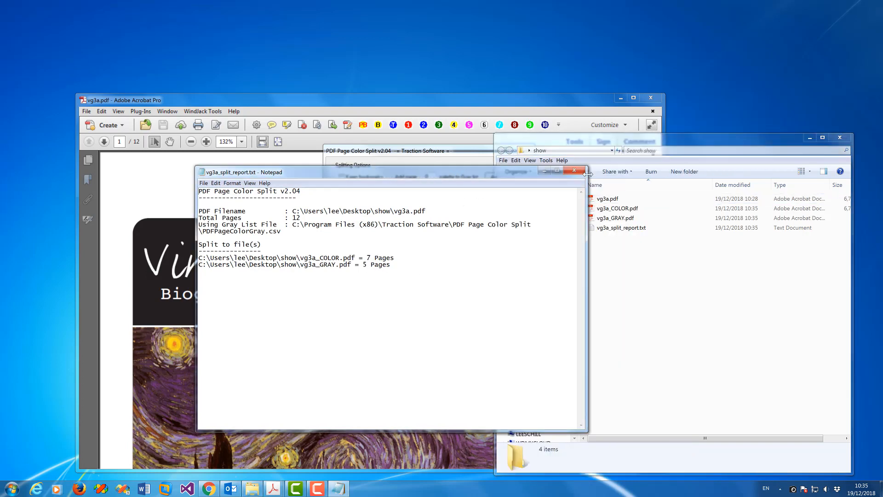
{"action": "left_click", "coordinate": [574, 169]}
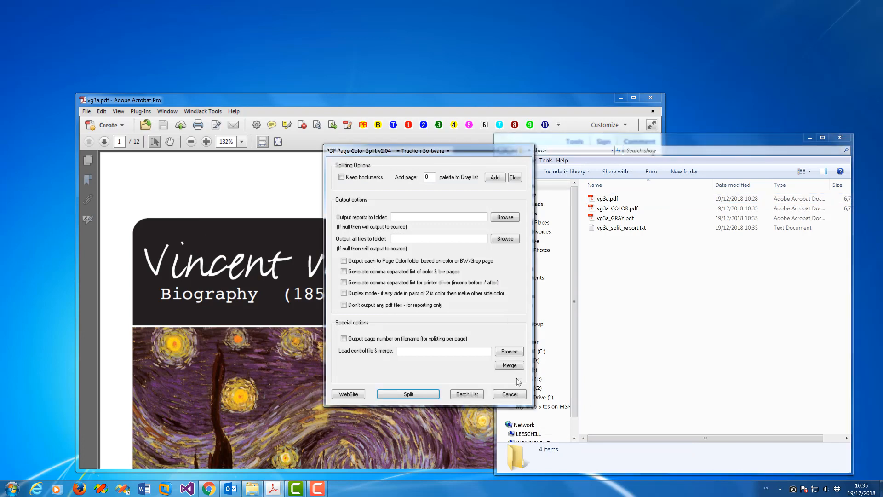
{"action": "left_click", "coordinate": [509, 393]}
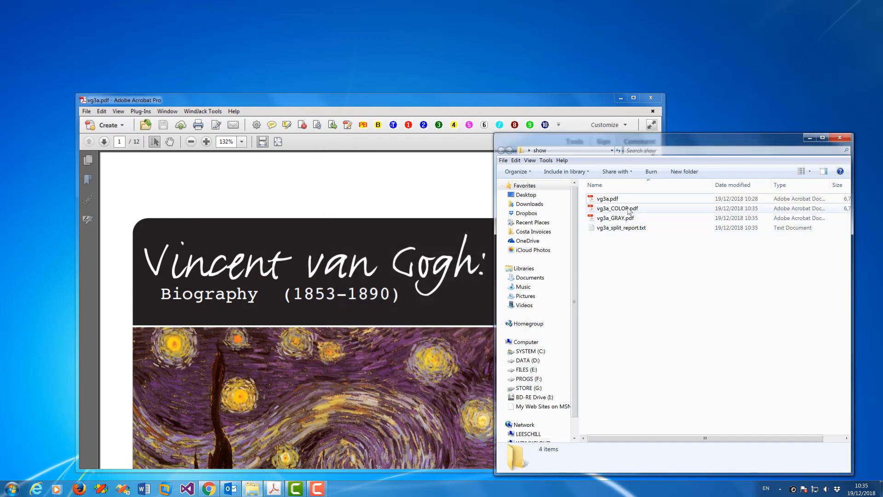
{"action": "left_click", "coordinate": [616, 208]}
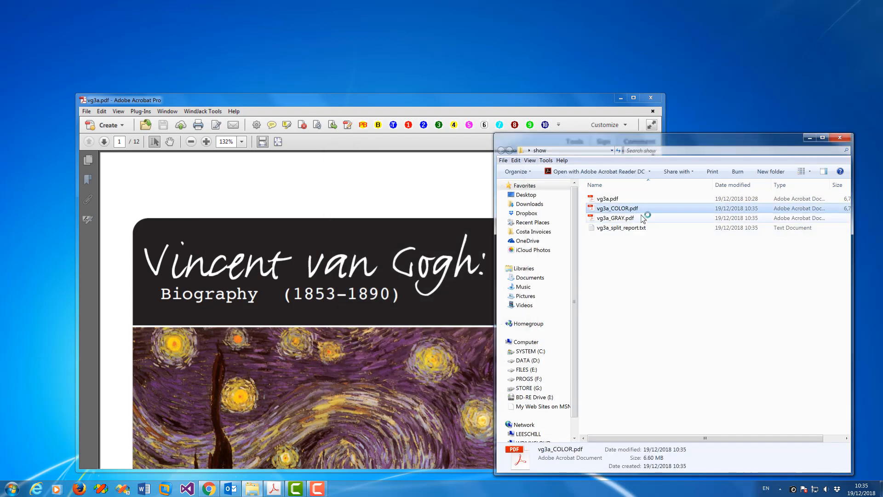
View vg3a_GRAY.pdf in Acrobat Reader DC and scroll through its five text pages.
{"action": "double_click", "coordinate": [616, 207]}
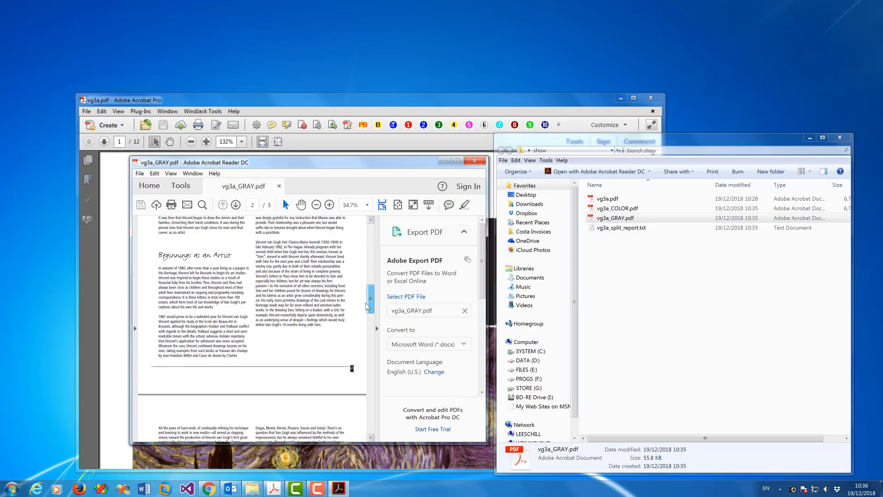
{"action": "left_click_drag", "start_coordinate": [371, 297], "coordinate": [371, 420]}
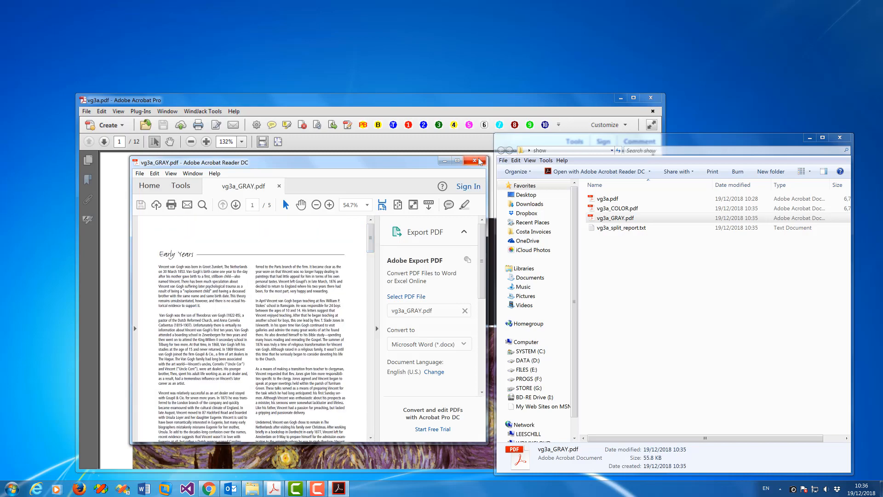
{"action": "mouse_move", "coordinate": [478, 160]}
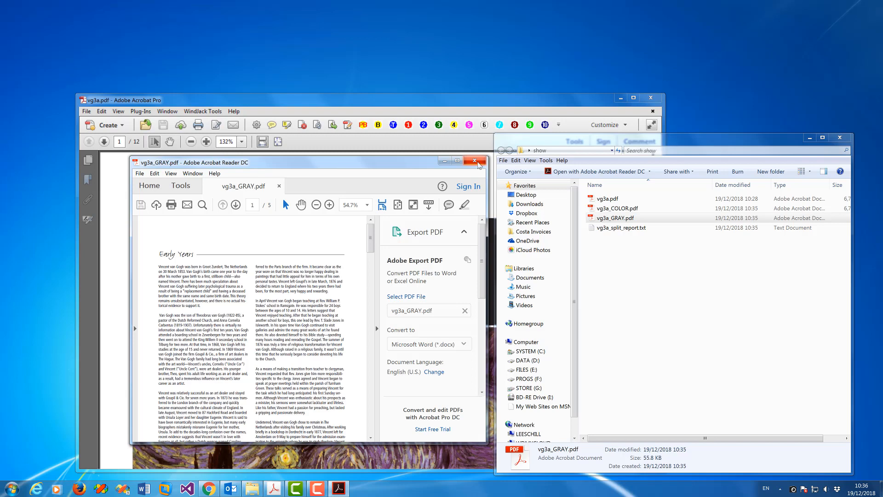
Close Acrobat Reader DC and reopen the PDF Page Color Split options in Acrobat Pro.
{"action": "left_click", "coordinate": [475, 160]}
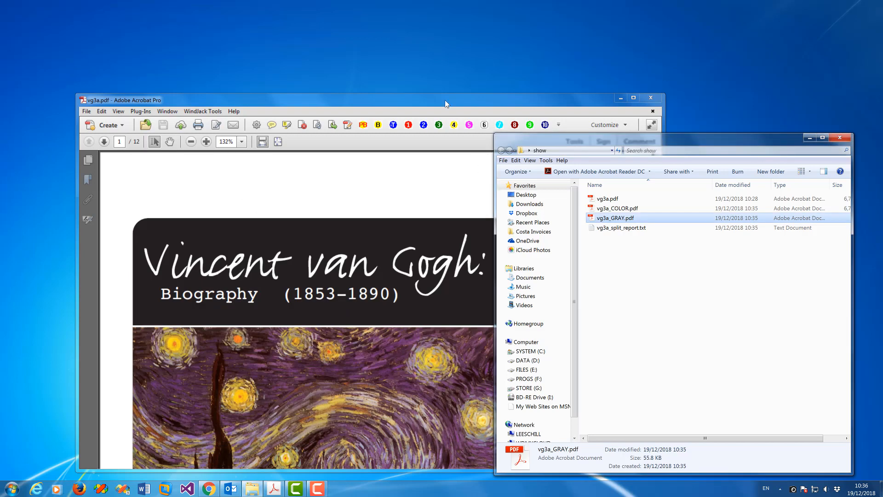
{"action": "left_click", "coordinate": [141, 111]}
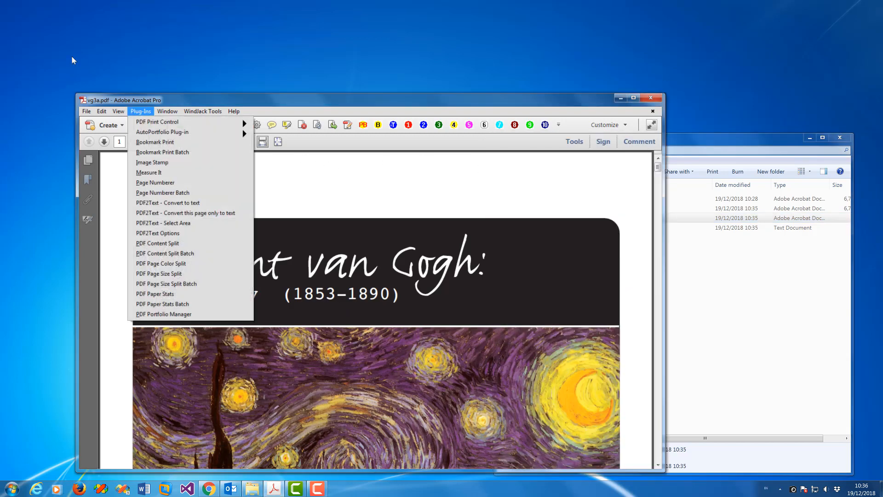
{"action": "mouse_move", "coordinate": [161, 263]}
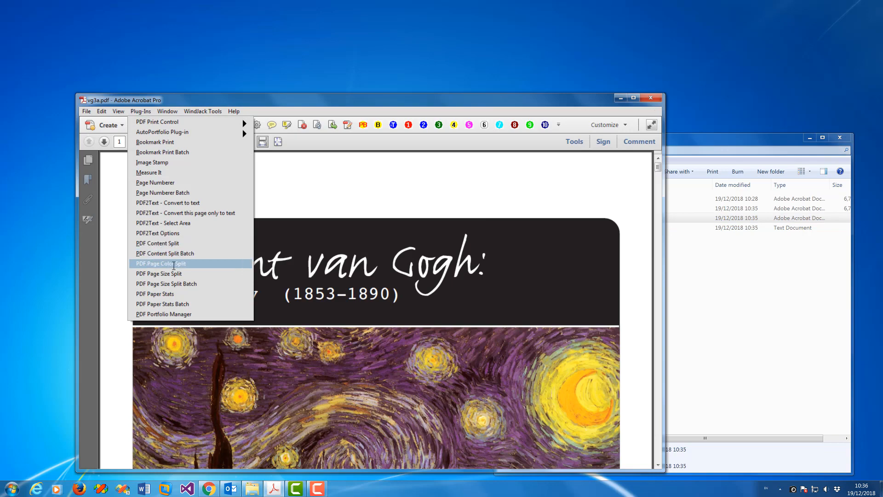
{"action": "left_click", "coordinate": [160, 263]}
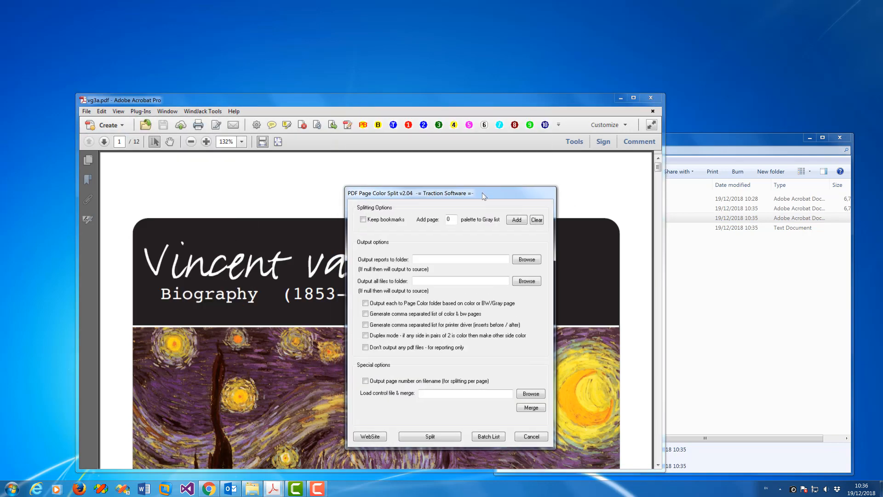
Add page 2's palette to the gray list, bringing it to 1313 color values.
{"action": "left_click", "coordinate": [530, 436]}
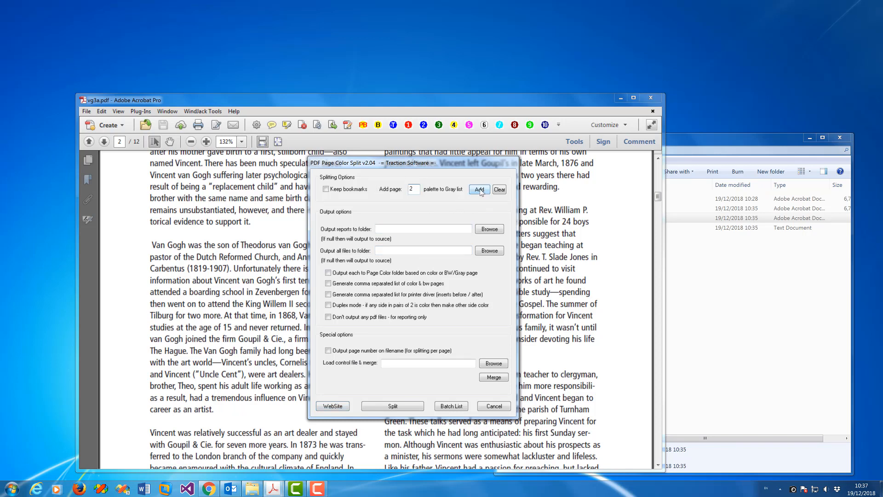
{"action": "left_click", "coordinate": [479, 190]}
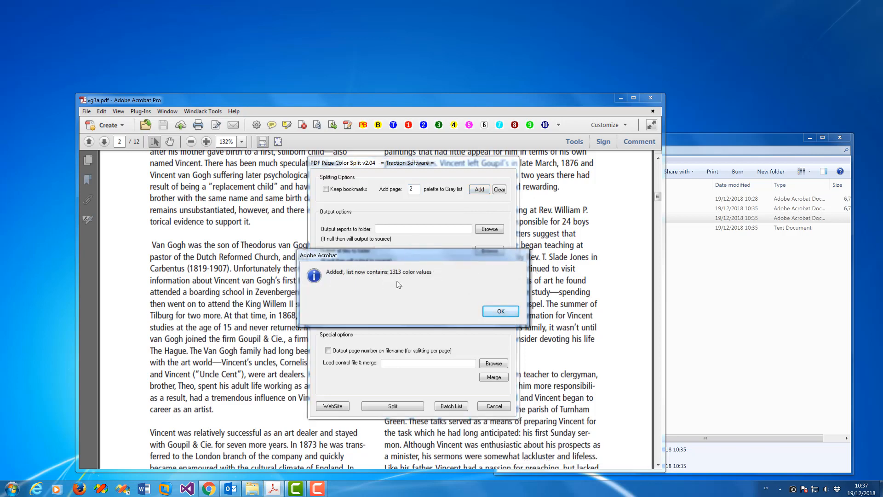
{"action": "mouse_move", "coordinate": [254, 236]}
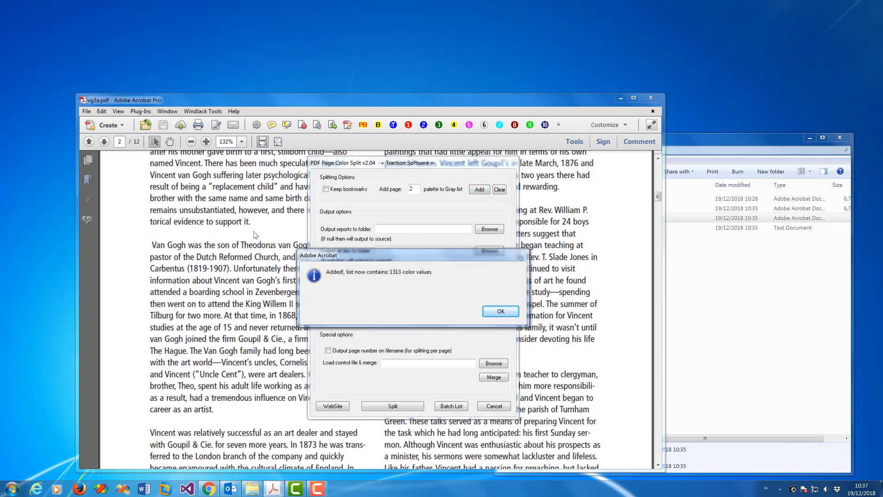
{"action": "mouse_move", "coordinate": [259, 319]}
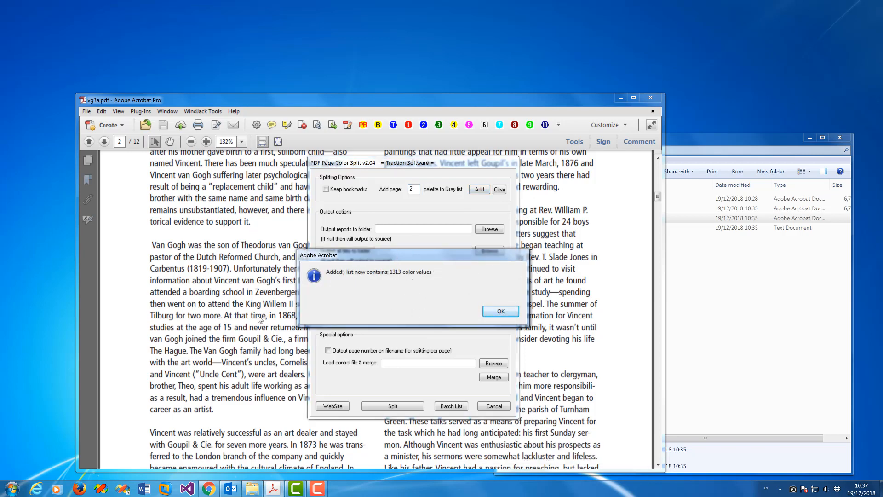
{"action": "mouse_move", "coordinate": [269, 214]}
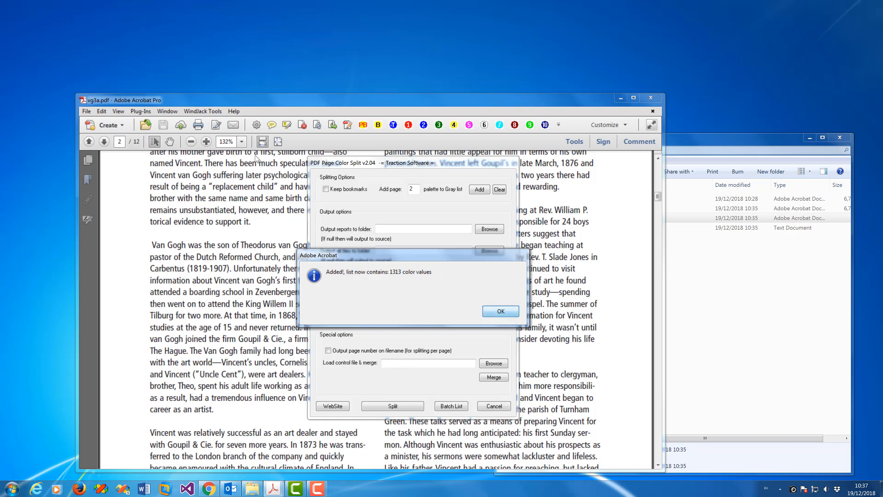
Dismiss the 'Added!' confirmation and cancel the split options without splitting.
{"action": "left_click", "coordinate": [501, 311]}
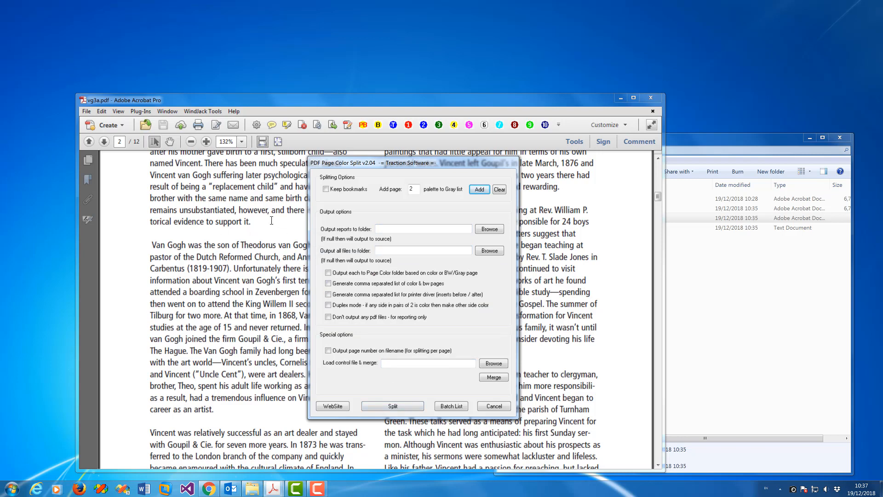
{"action": "mouse_move", "coordinate": [423, 259]}
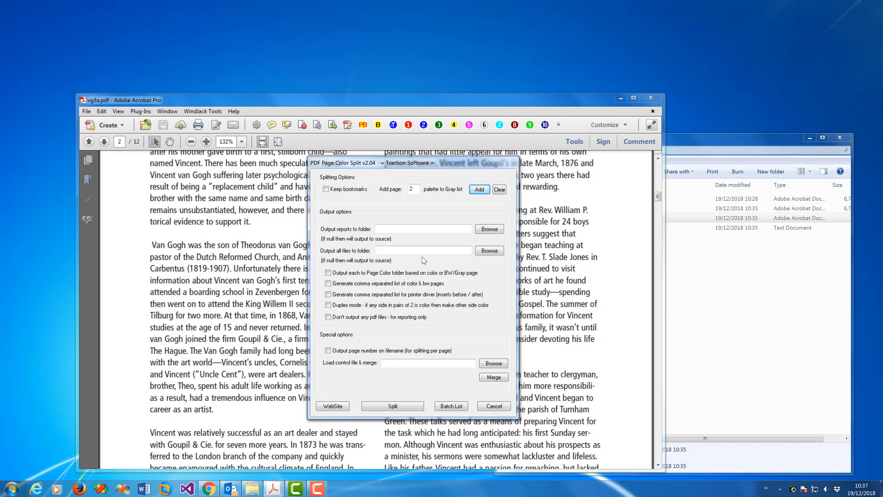
{"action": "mouse_move", "coordinate": [414, 203]}
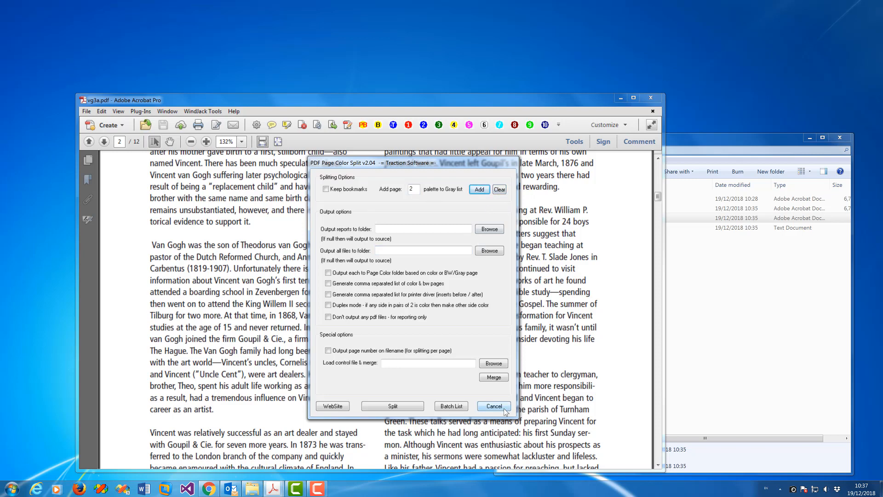
{"action": "left_click", "coordinate": [493, 405]}
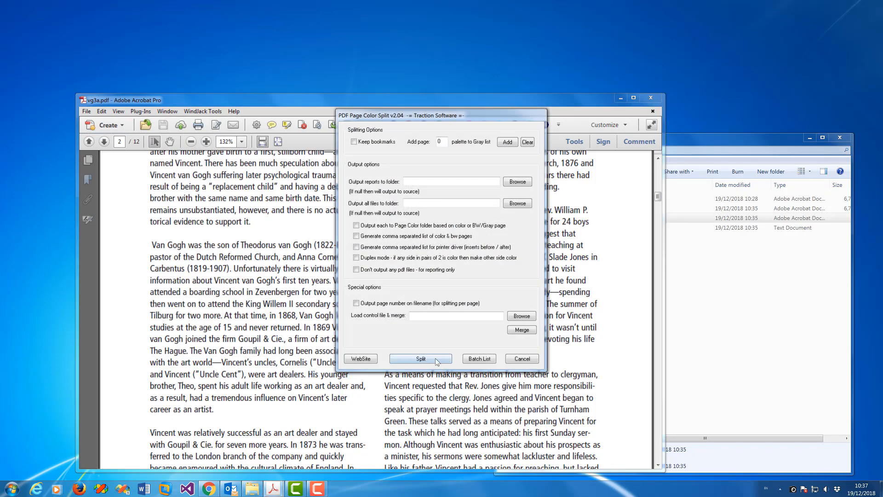
Split again, read the report putting all 12 pages into vg3a_COLOR.pdf, and close Notepad.
{"action": "left_click", "coordinate": [420, 358]}
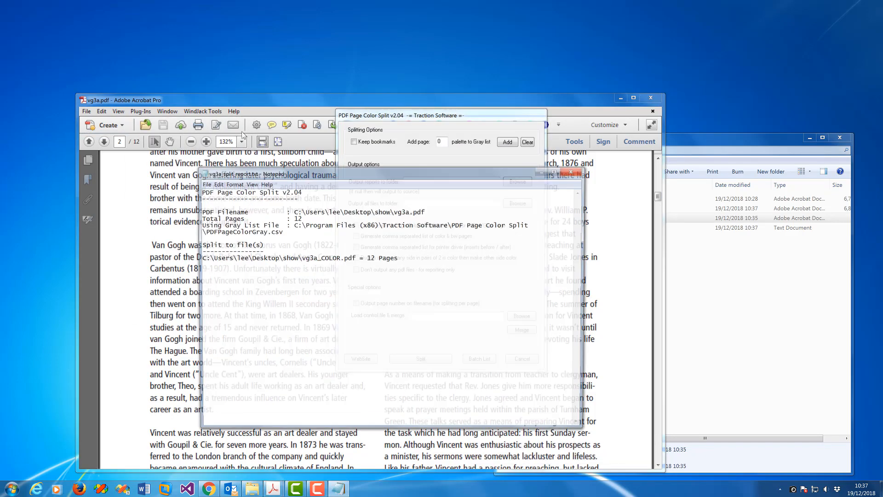
{"action": "left_click", "coordinate": [242, 173]}
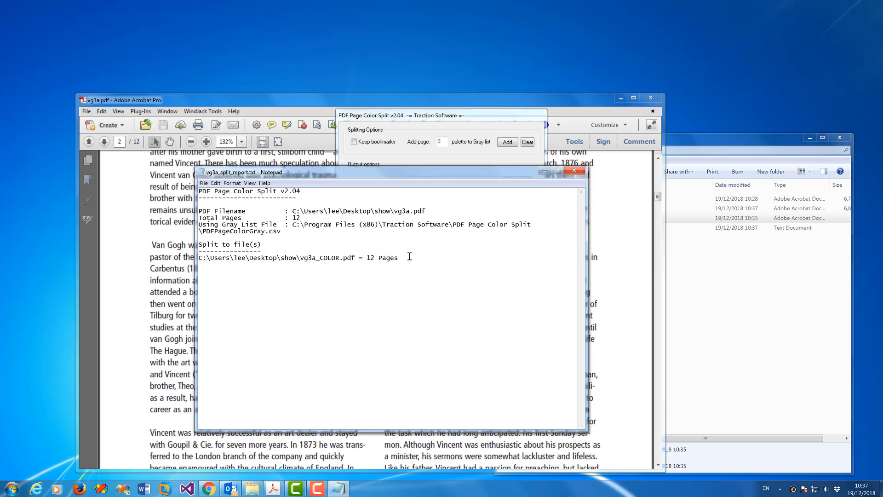
{"action": "left_click", "coordinate": [574, 170]}
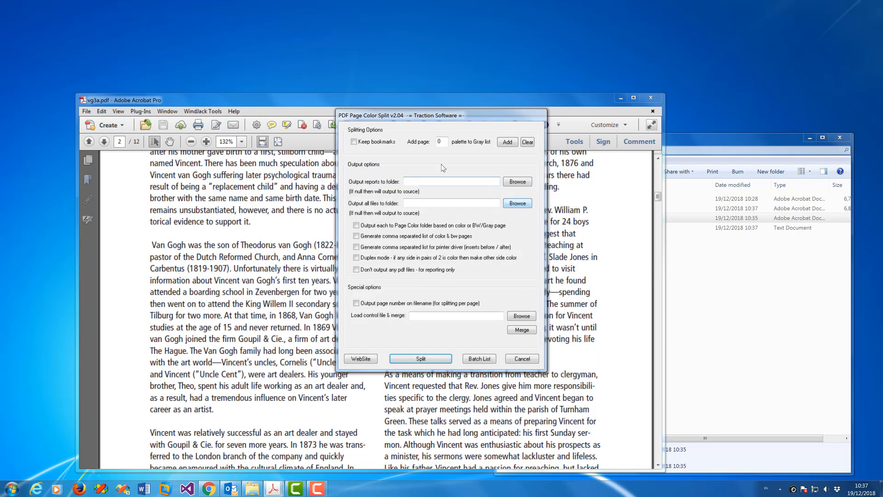
Add page 2's colours to the gray list, now 202 color values, and confirm.
{"action": "type", "text": "2"}
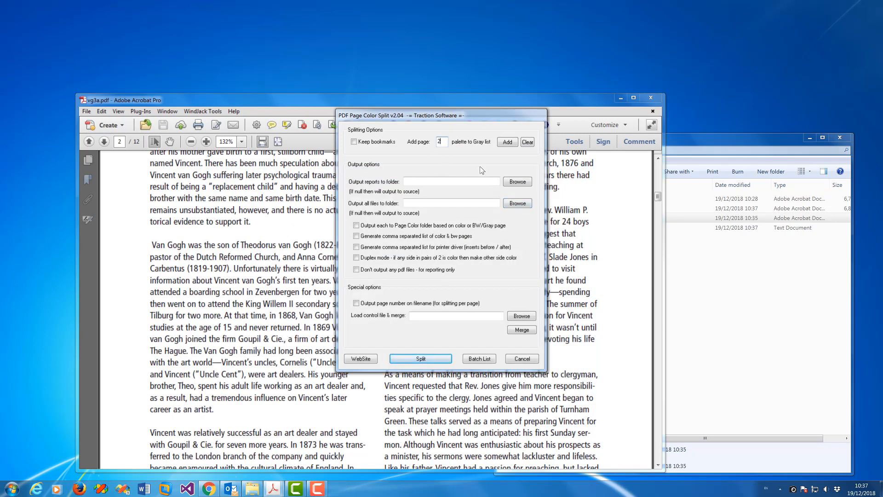
{"action": "left_click", "coordinate": [506, 142]}
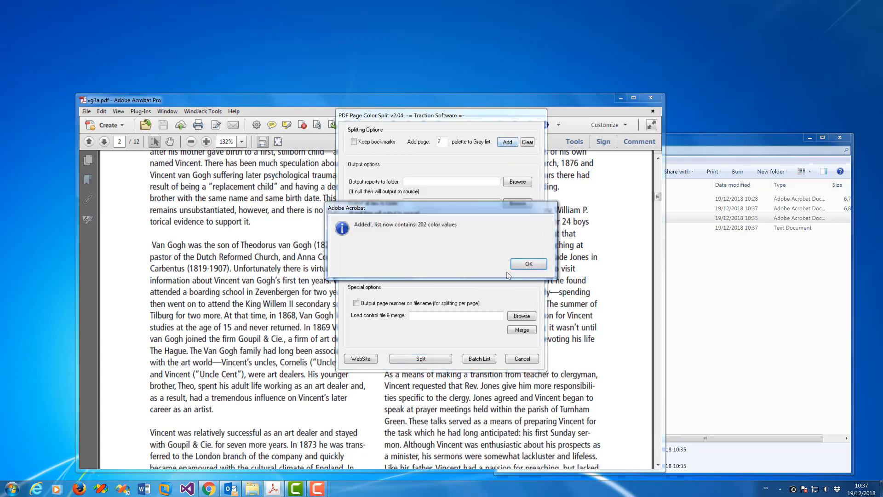
{"action": "left_click", "coordinate": [528, 263]}
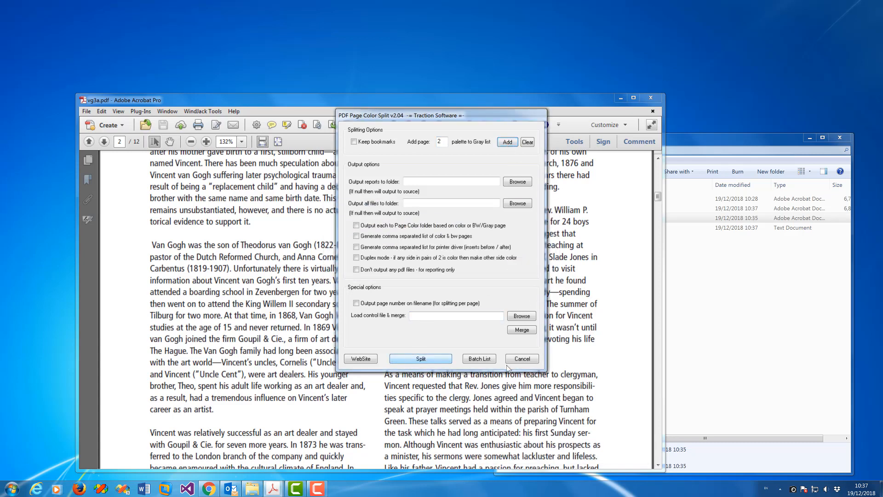
Split vg3a.pdf into vg3a_COLOR.pdf and vg3a_GRAY.pdf, skipping the report.
{"action": "left_click", "coordinate": [421, 358]}
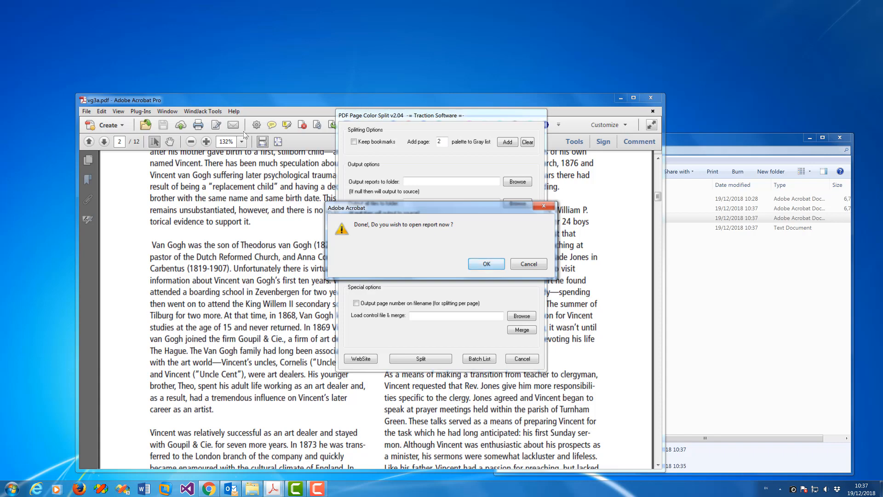
{"action": "left_click", "coordinate": [485, 263]}
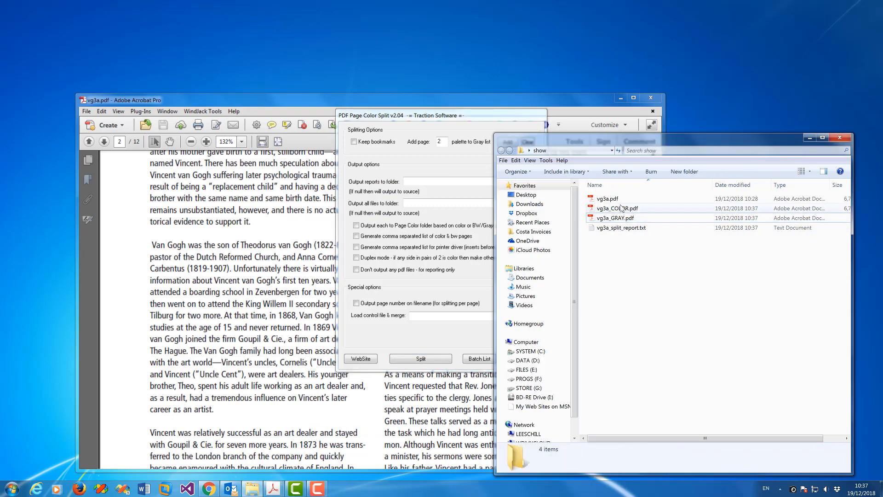
Select the new 20.9 KB vg3a_GRAY.pdf in the show folder and open it.
{"action": "left_click", "coordinate": [616, 217]}
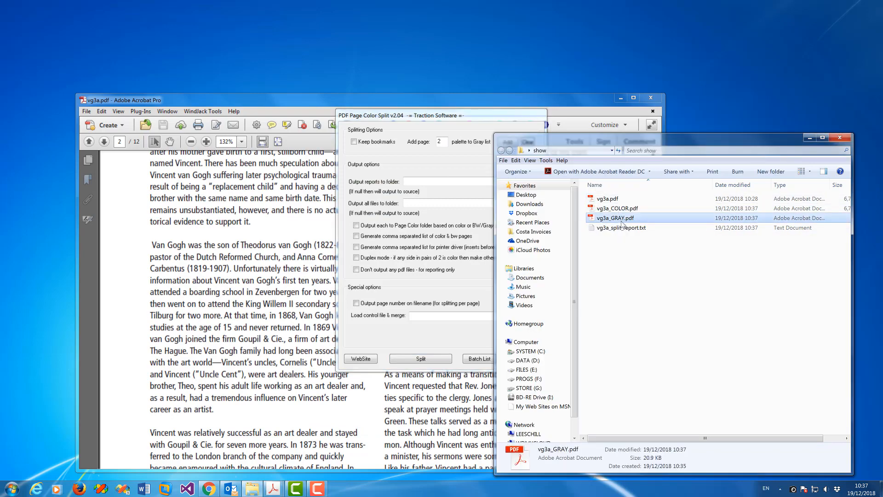
{"action": "double_click", "coordinate": [615, 217]}
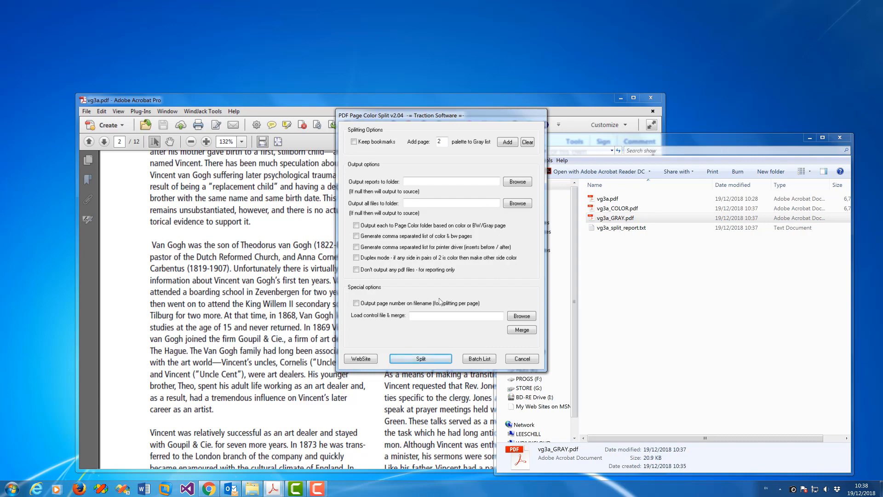
{"action": "mouse_move", "coordinate": [99, 55]}
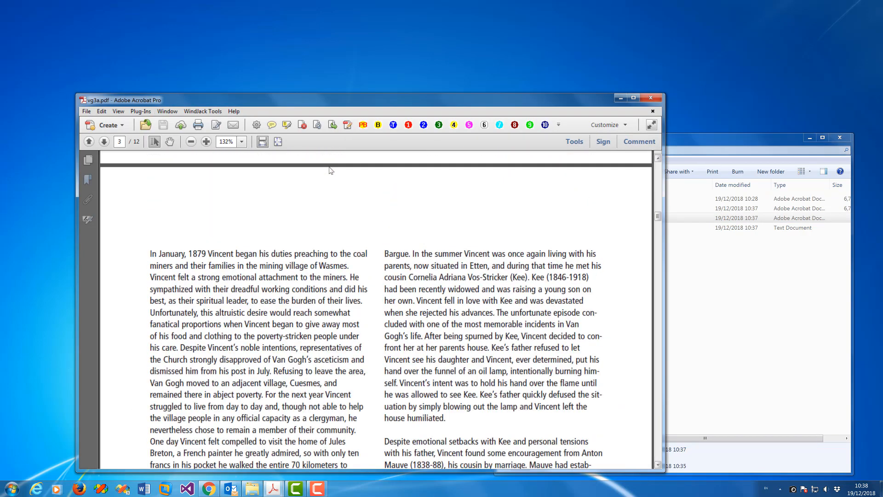
{"action": "scroll", "scroll_direction": "down", "scroll_amount": 3}
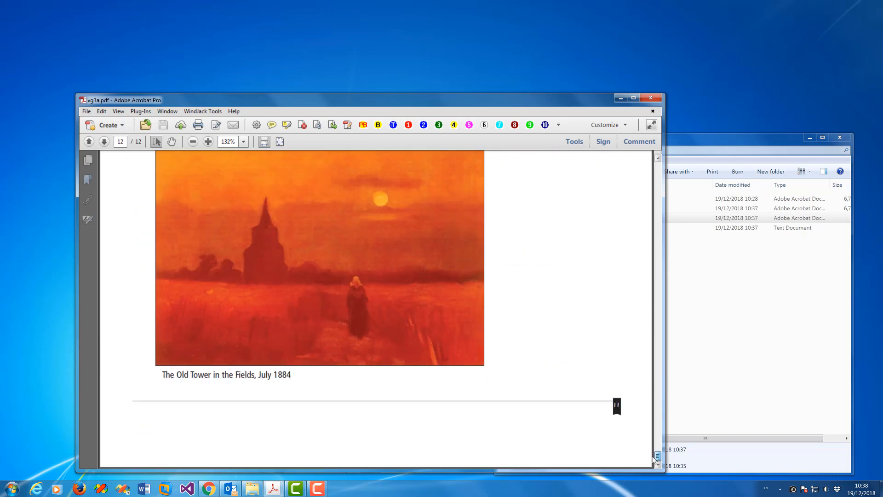
{"action": "left_click", "coordinate": [88, 142]}
{"action": "type", "text": "8"}
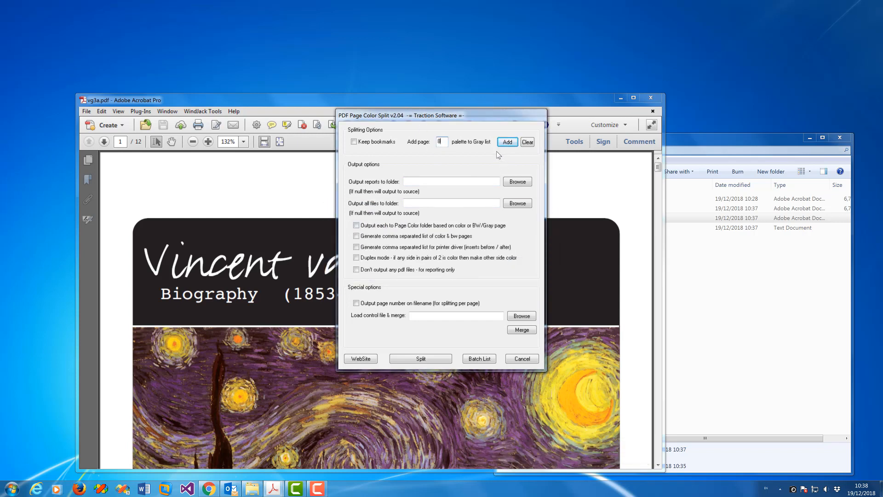
Add page 8 and page 10 colours to the gray list, then re-split into 7-page colour and 5-page gray PDFs.
{"action": "left_click", "coordinate": [508, 141]}
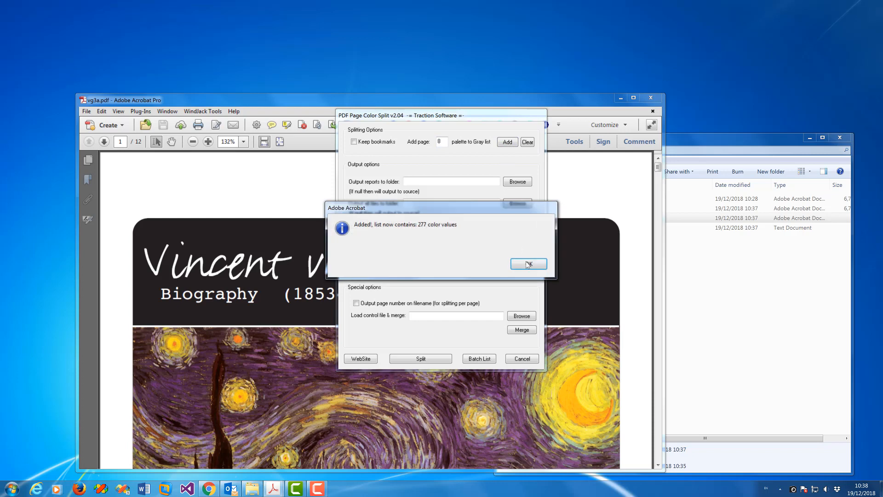
{"action": "left_click", "coordinate": [529, 264]}
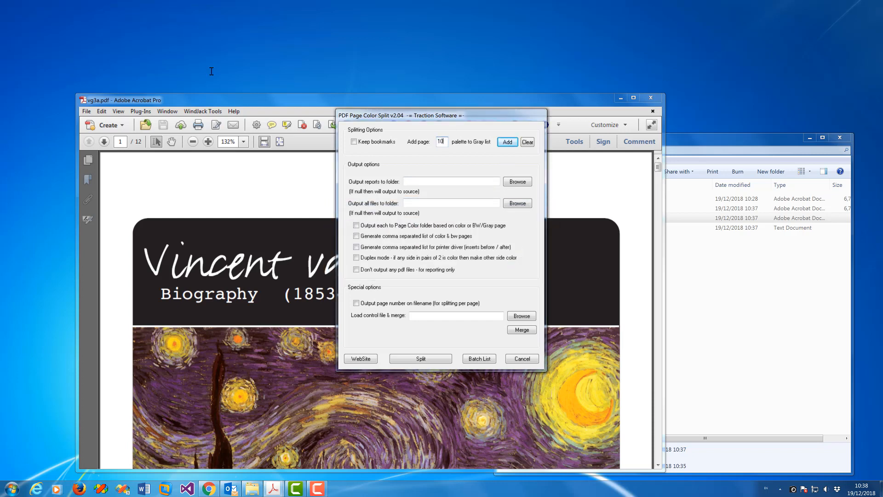
{"action": "left_click", "coordinate": [507, 141]}
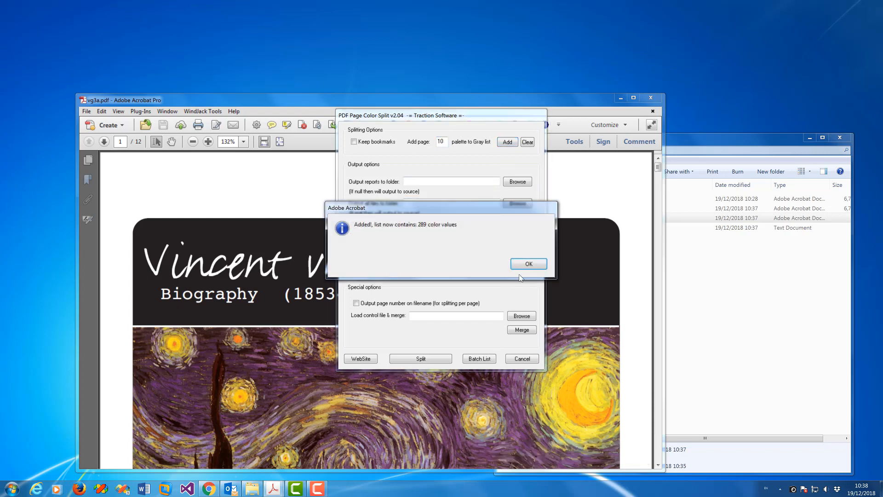
{"action": "left_click", "coordinate": [529, 263]}
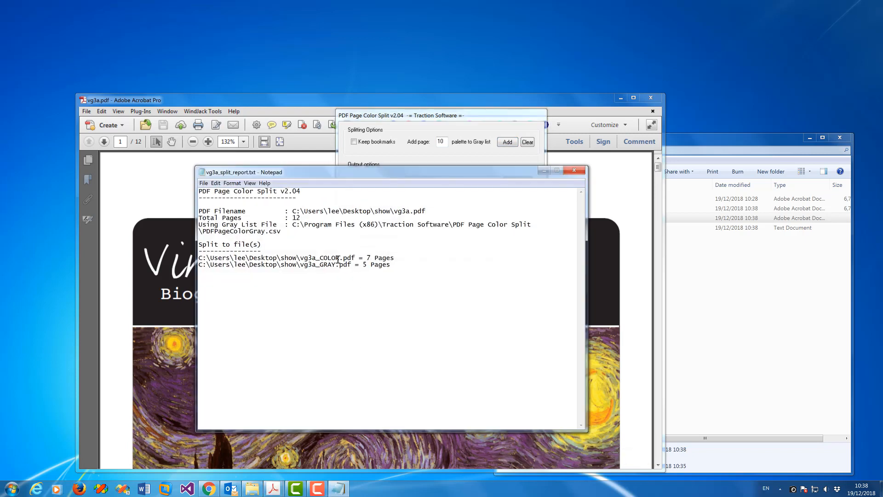
{"action": "mouse_move", "coordinate": [574, 169]}
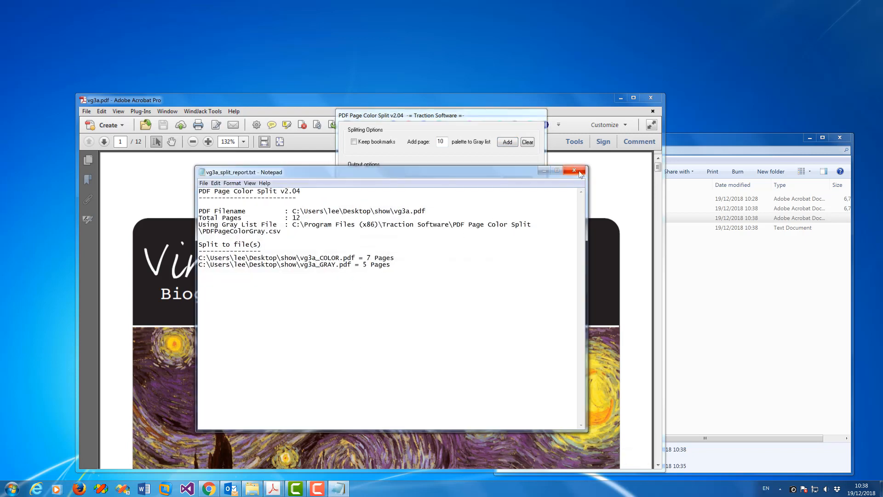
{"action": "left_click", "coordinate": [574, 170]}
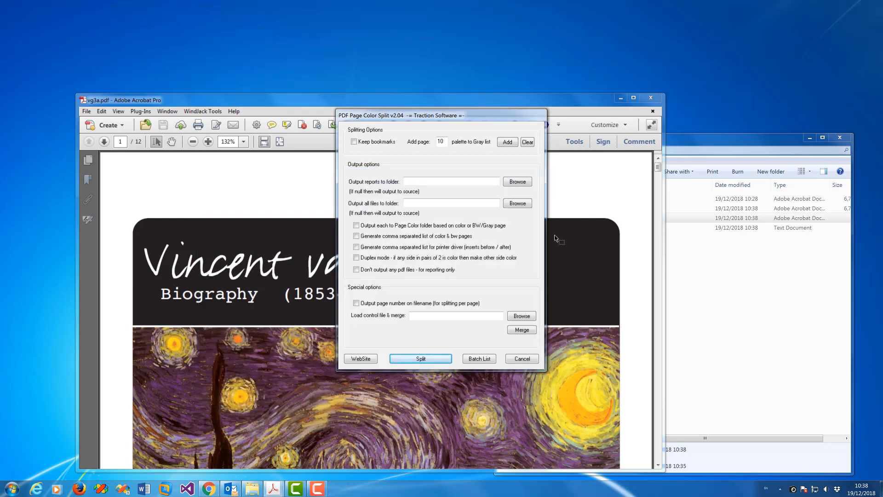
Enable comma-separated page lists and split: colour 1,4,5,7,9,11,12, gray 2,3,6,8,10.
{"action": "left_click", "coordinate": [356, 235]}
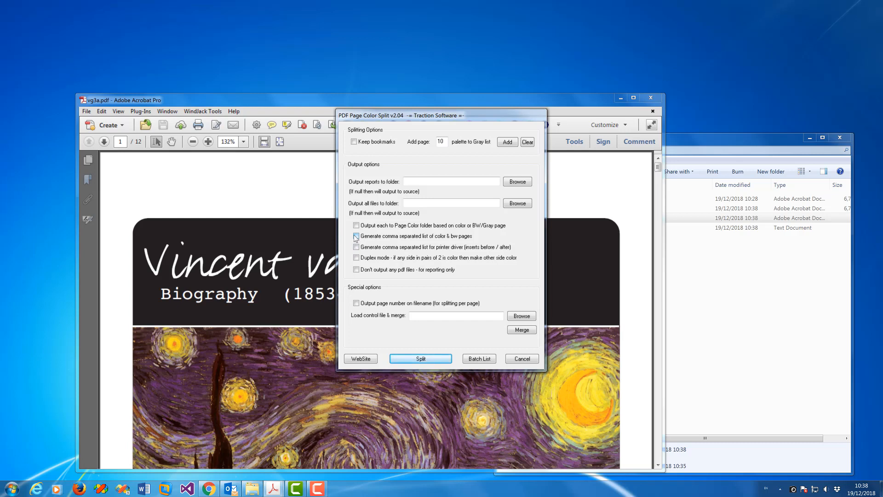
{"action": "left_click", "coordinate": [421, 358]}
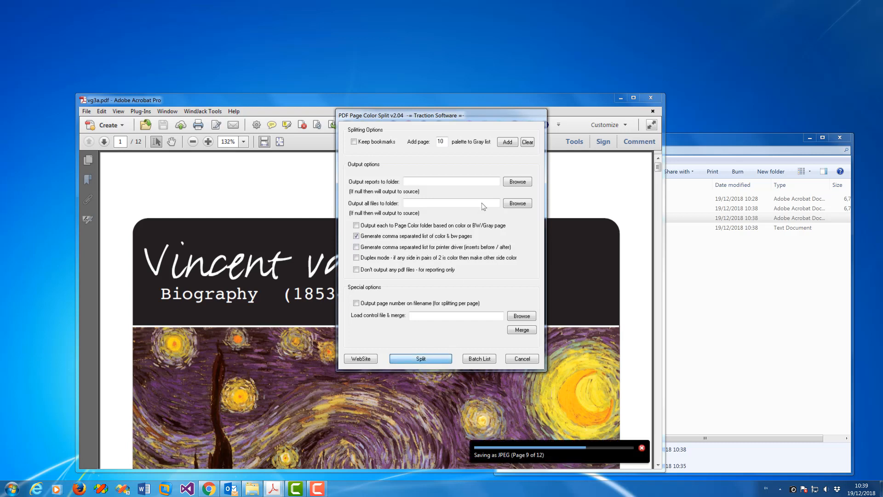
{"action": "left_click", "coordinate": [420, 358]}
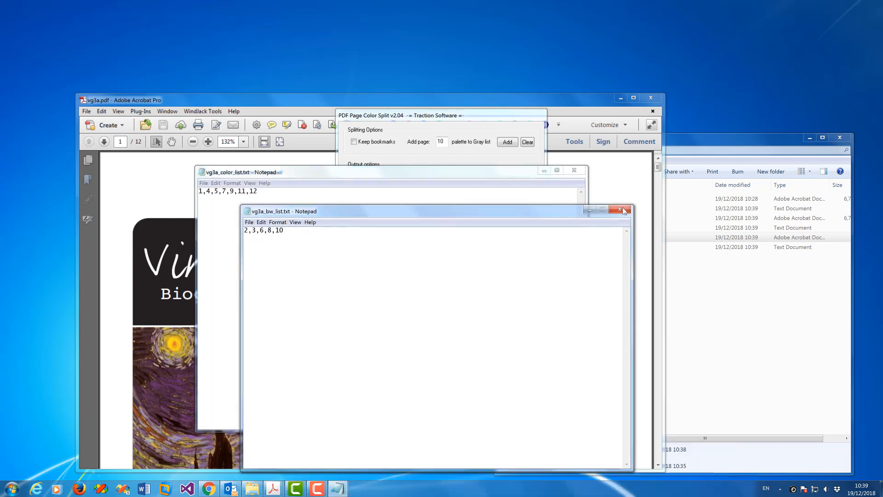
{"action": "left_click", "coordinate": [625, 209]}
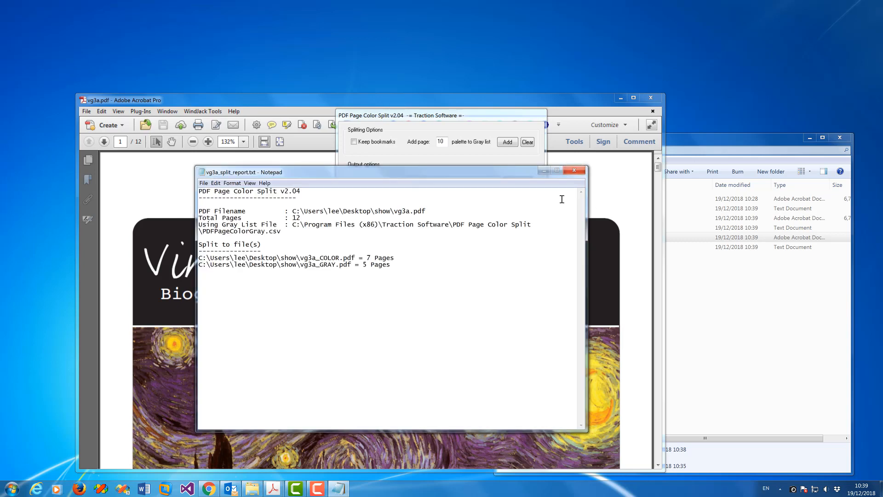
{"action": "left_click", "coordinate": [574, 170]}
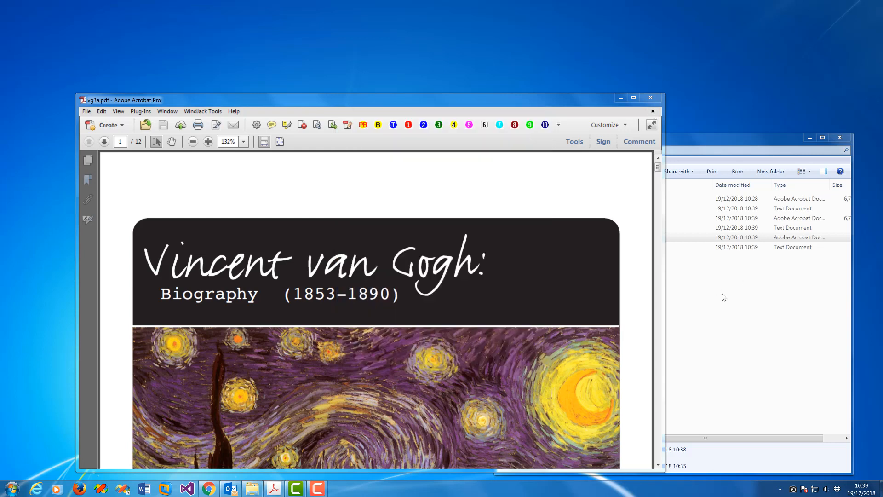
{"action": "mouse_move", "coordinate": [454, 272]}
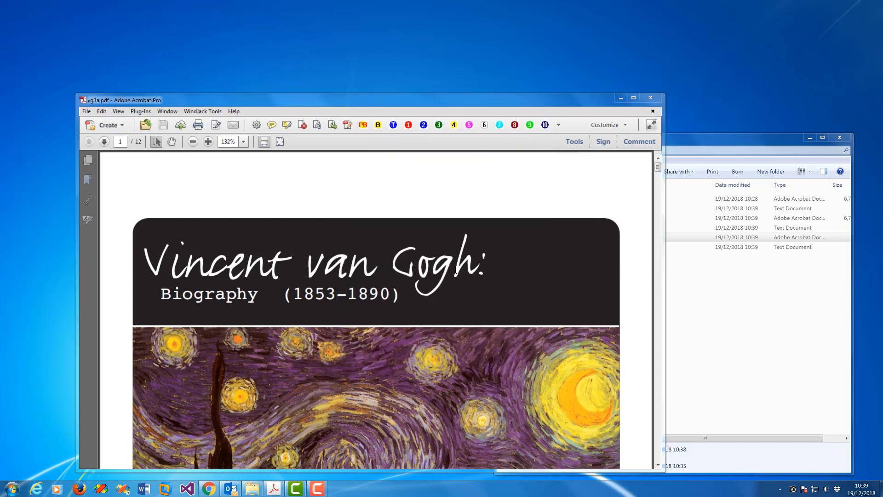
{"action": "mouse_move", "coordinate": [316, 125]}
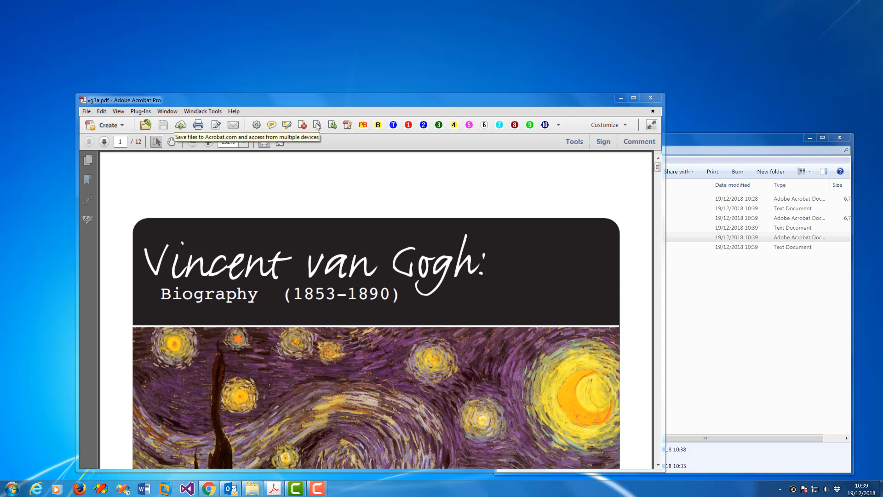